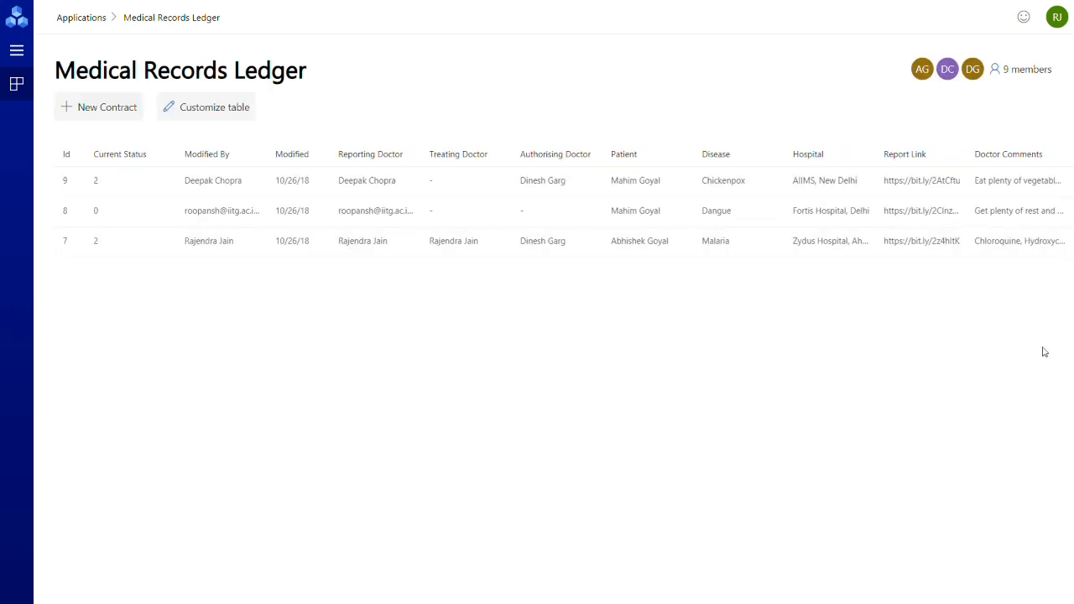
- Review the Medical Records Ledger application's members and their roles
{"action": "left_click", "coordinate": [1058, 17]}
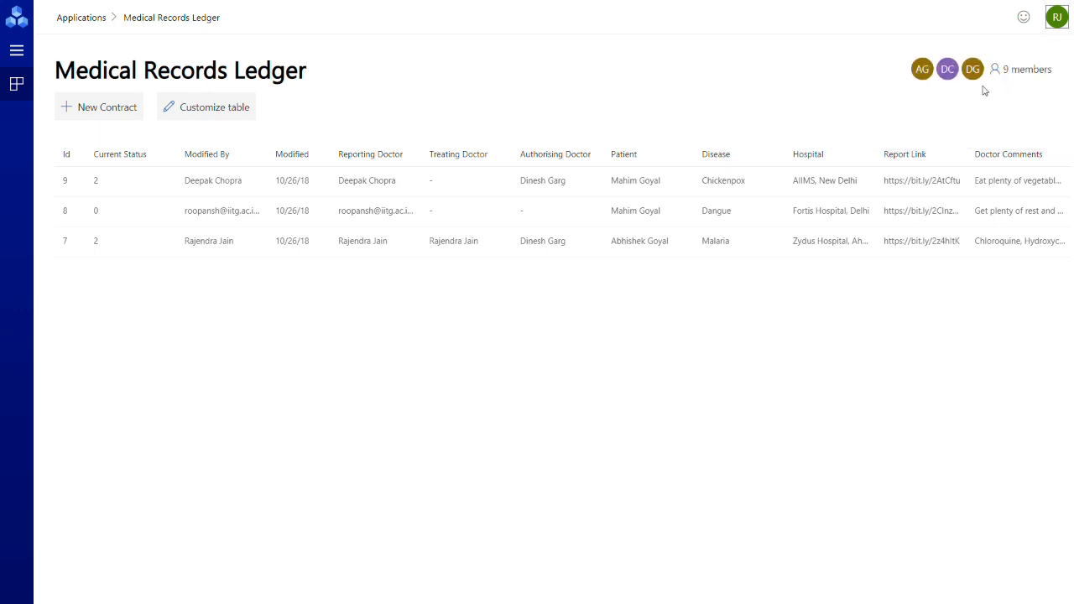
{"action": "left_click", "coordinate": [1020, 69]}
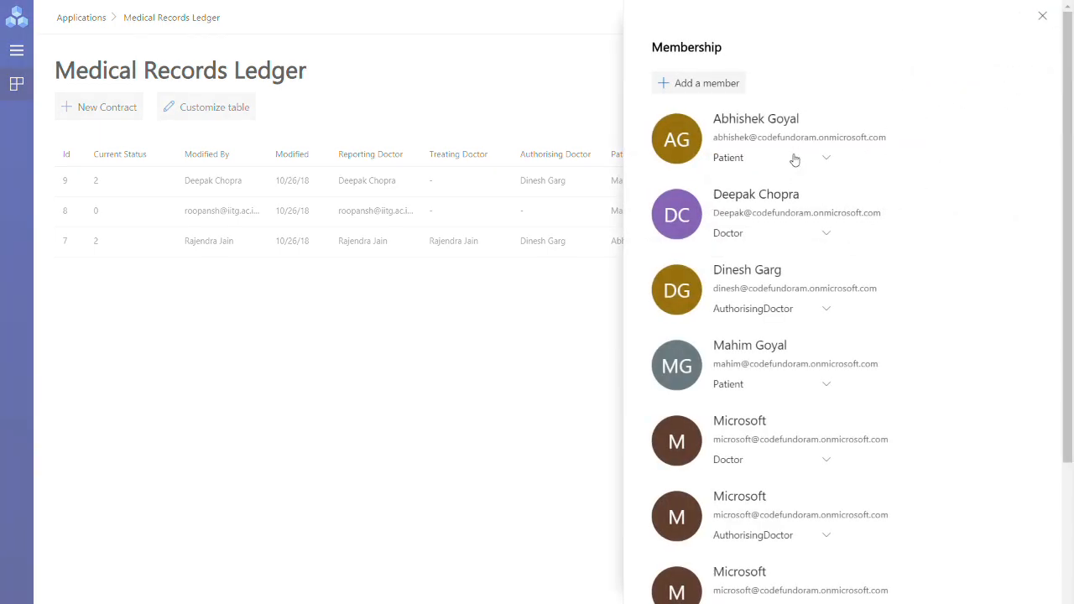
{"action": "scroll", "scroll_direction": "down", "scroll_amount": 3}
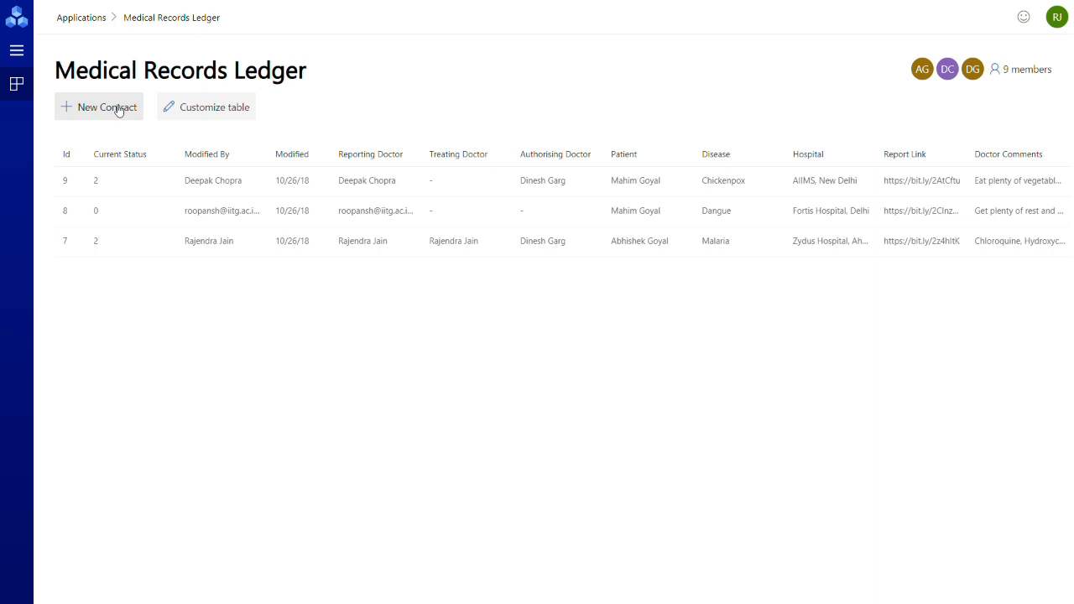
{"action": "left_click", "coordinate": [98, 107]}
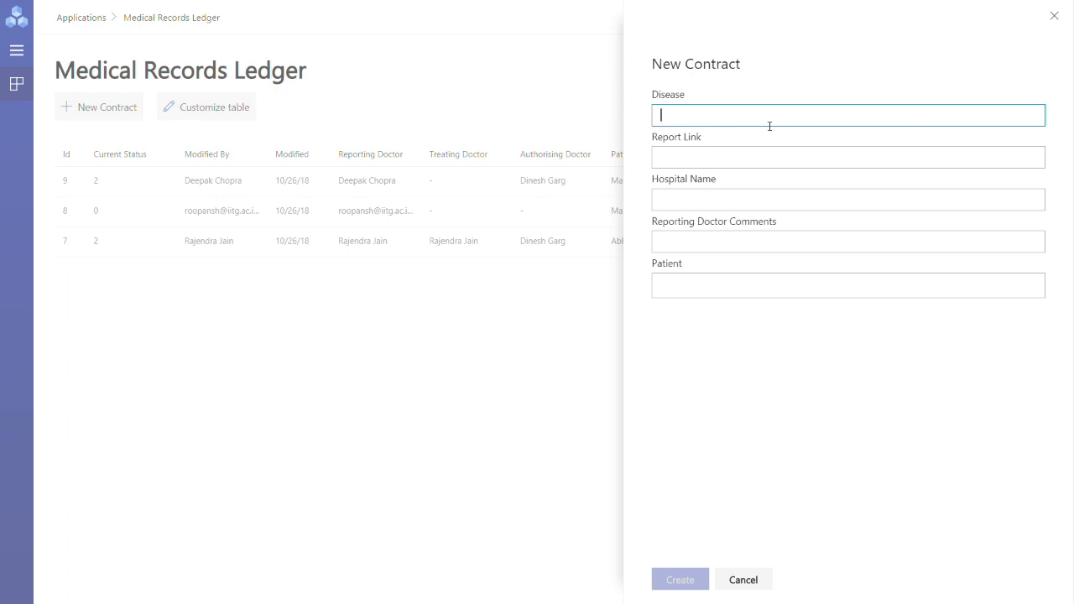
{"action": "type", "text": "Diabete"}
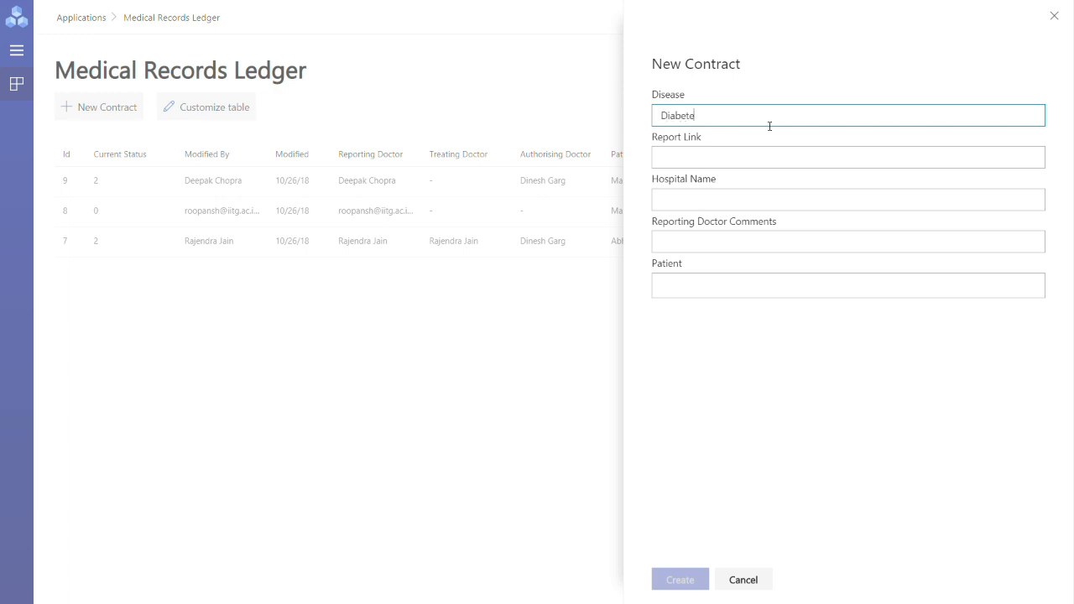
{"action": "type", "text": "https://bit.ly/2z4hltk"}
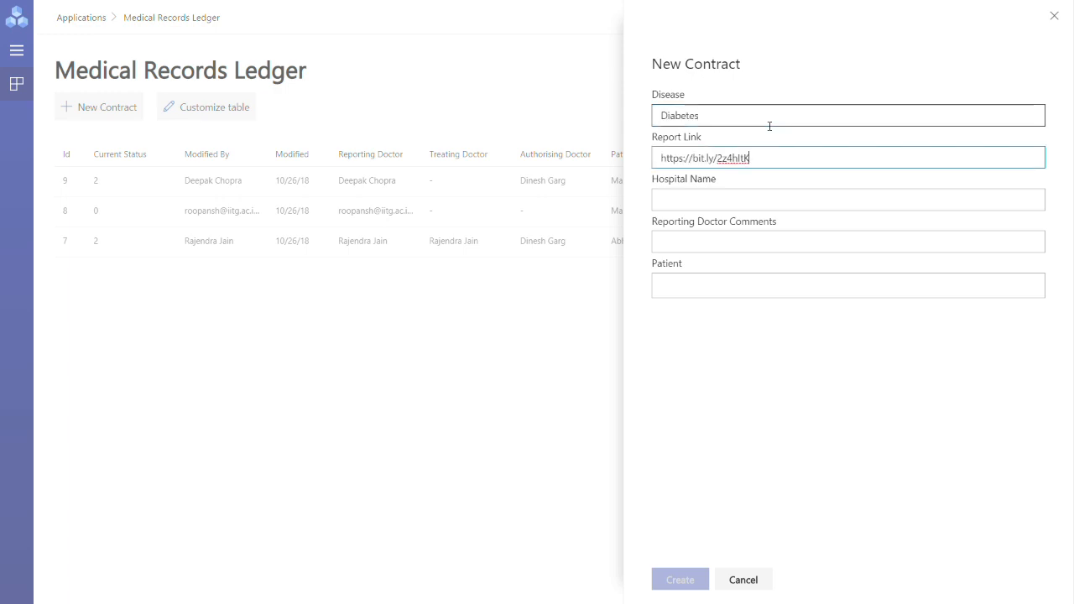
{"action": "left_click", "coordinate": [848, 198]}
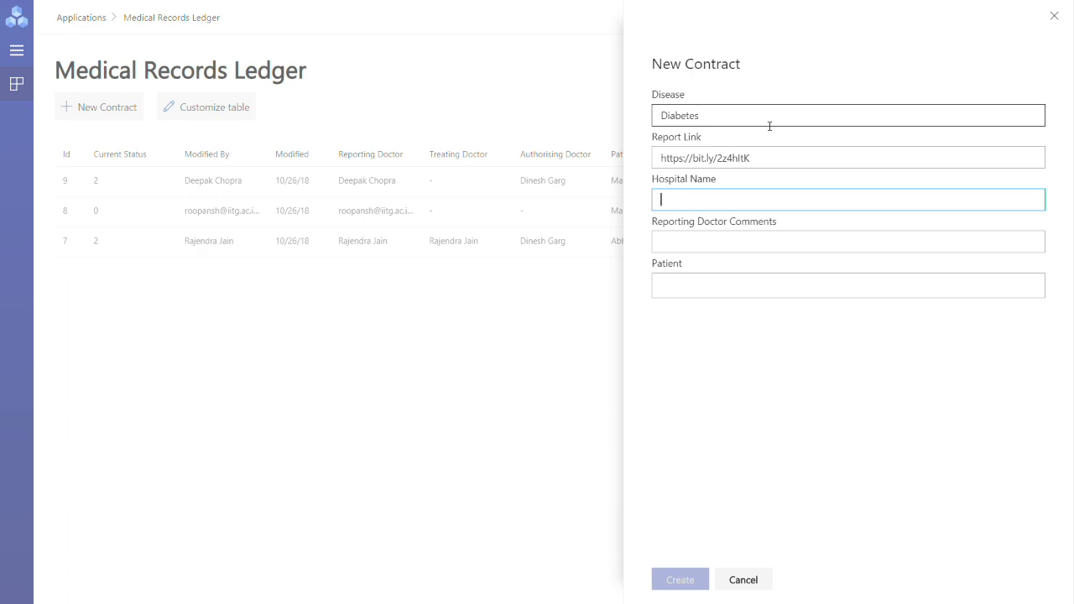
{"action": "type", "text": "Zydus Hospi"}
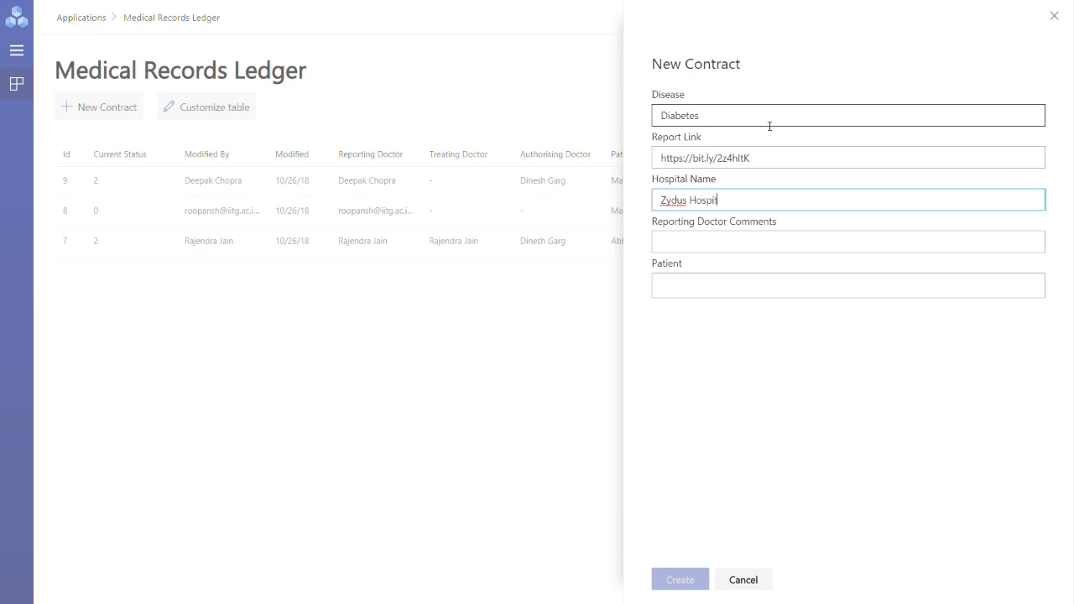
{"action": "type", "text": "tal, Ahmedabad"}
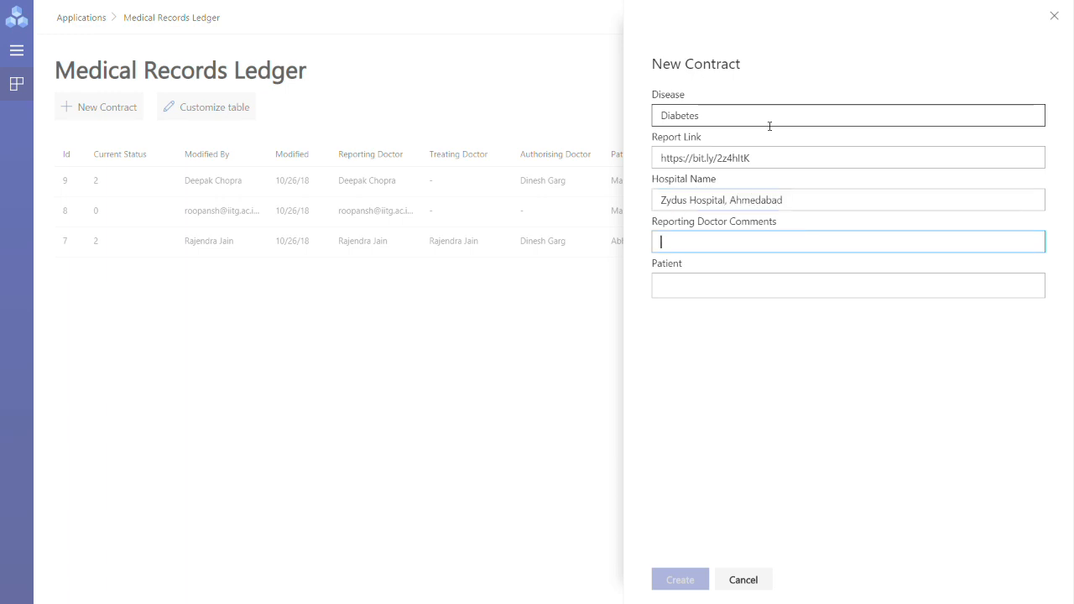
{"action": "type", "text": "Eat"}
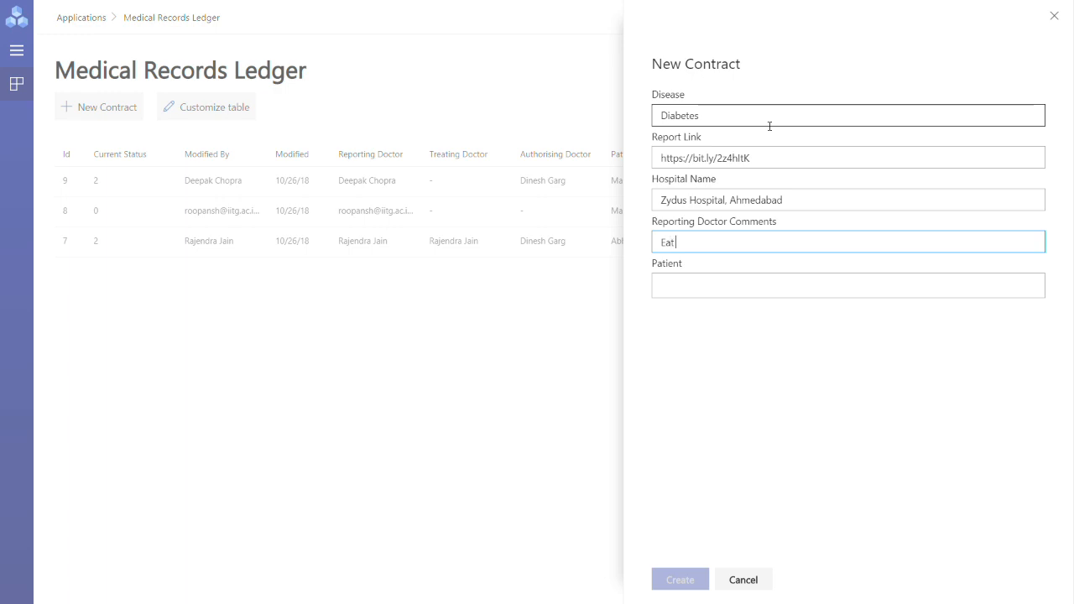
{"action": "type", "text": "Green Ve"}
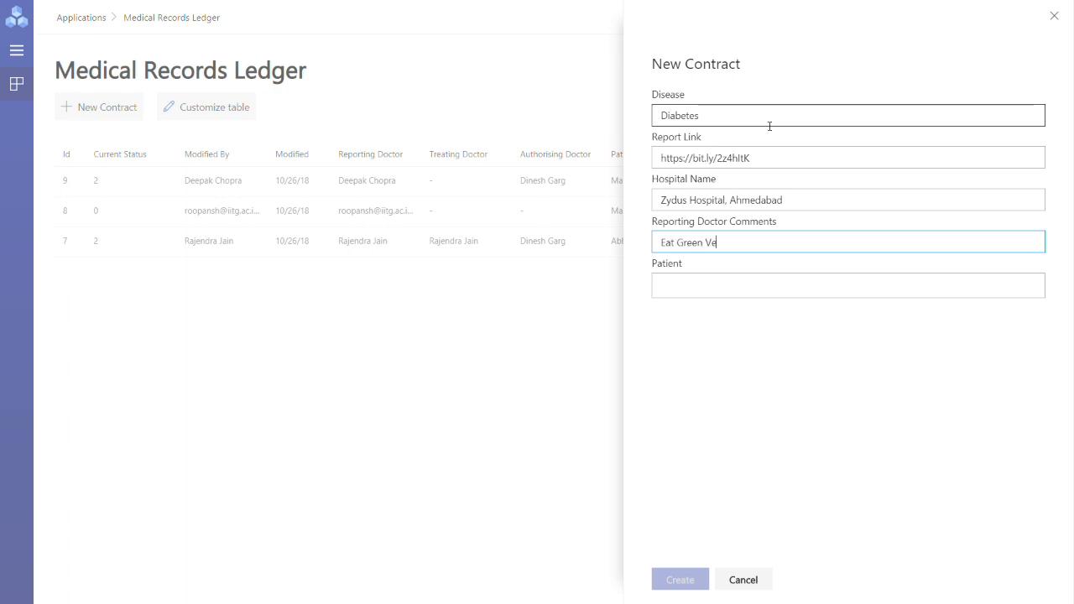
{"action": "type", "text": "getable"}
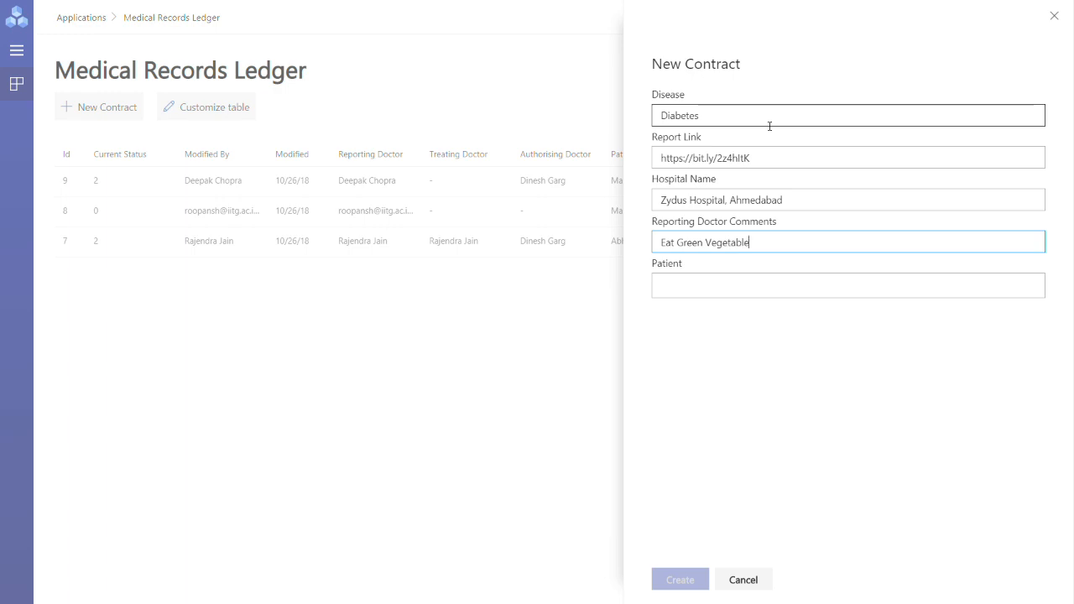
{"action": "left_click", "coordinate": [847, 285]}
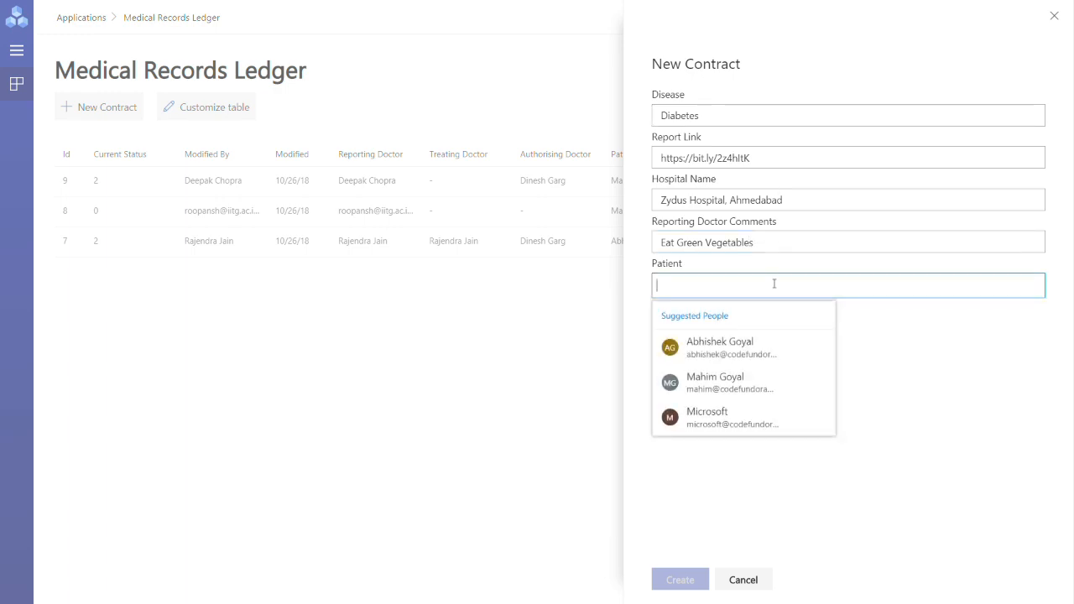
{"action": "left_click", "coordinate": [718, 348]}
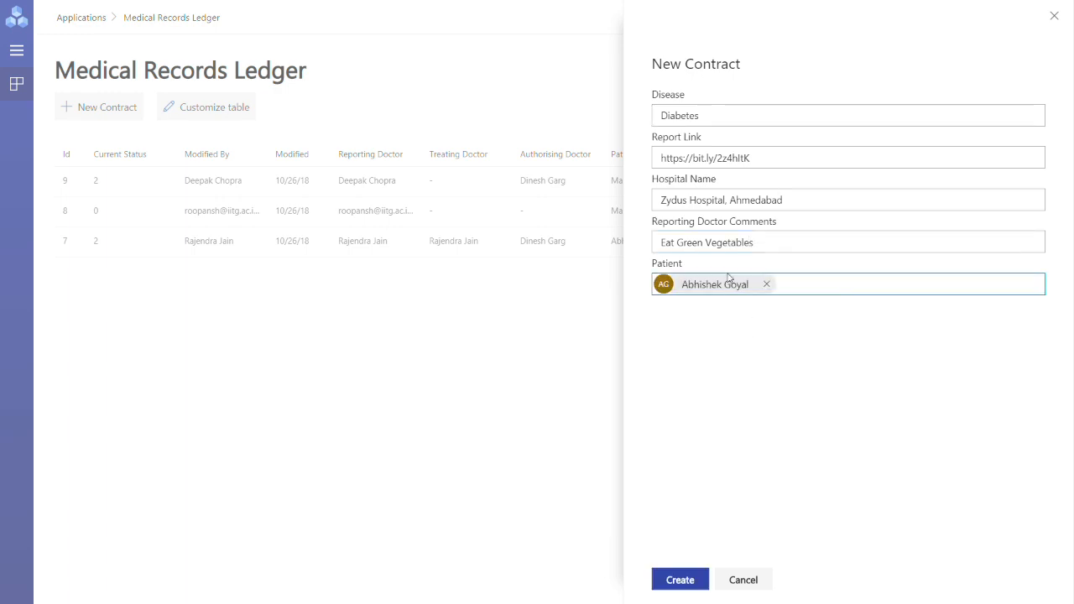
{"action": "left_click", "coordinate": [680, 579]}
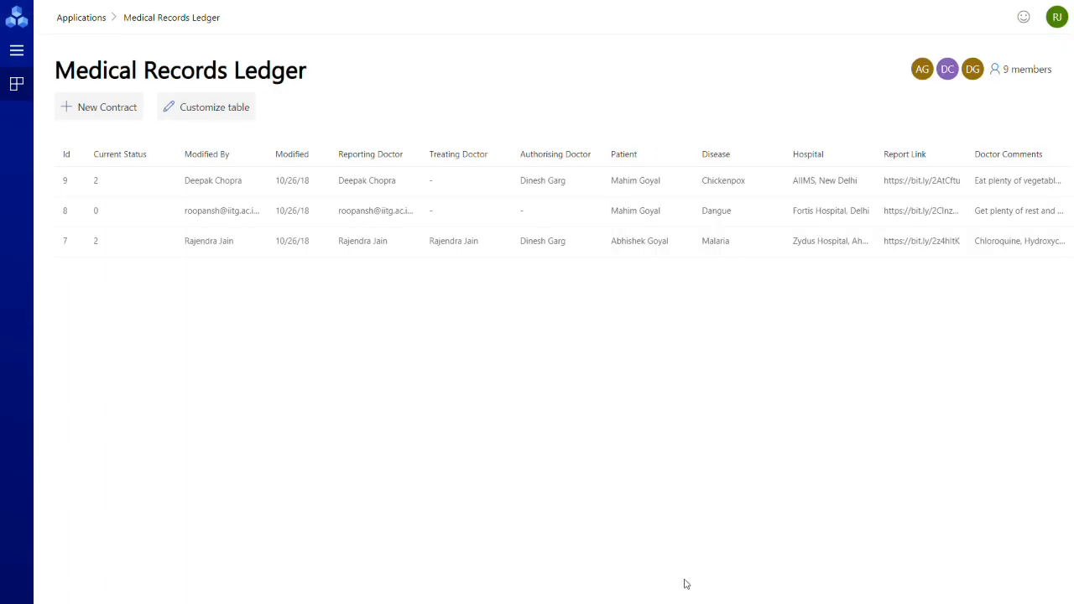
{"action": "left_click", "coordinate": [99, 107]}
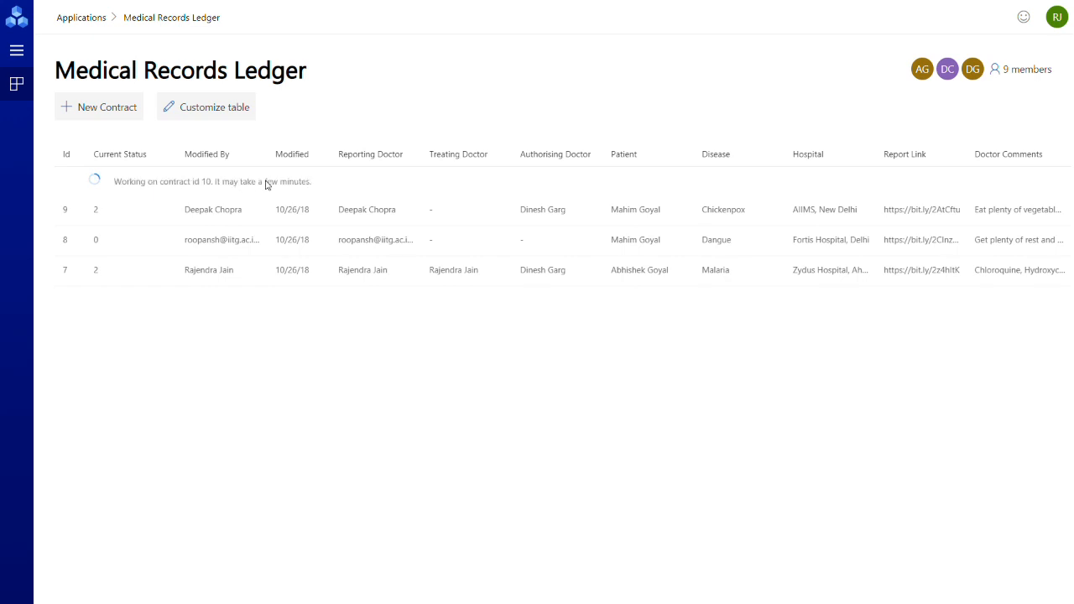
{"action": "mouse_move", "coordinate": [331, 476]}
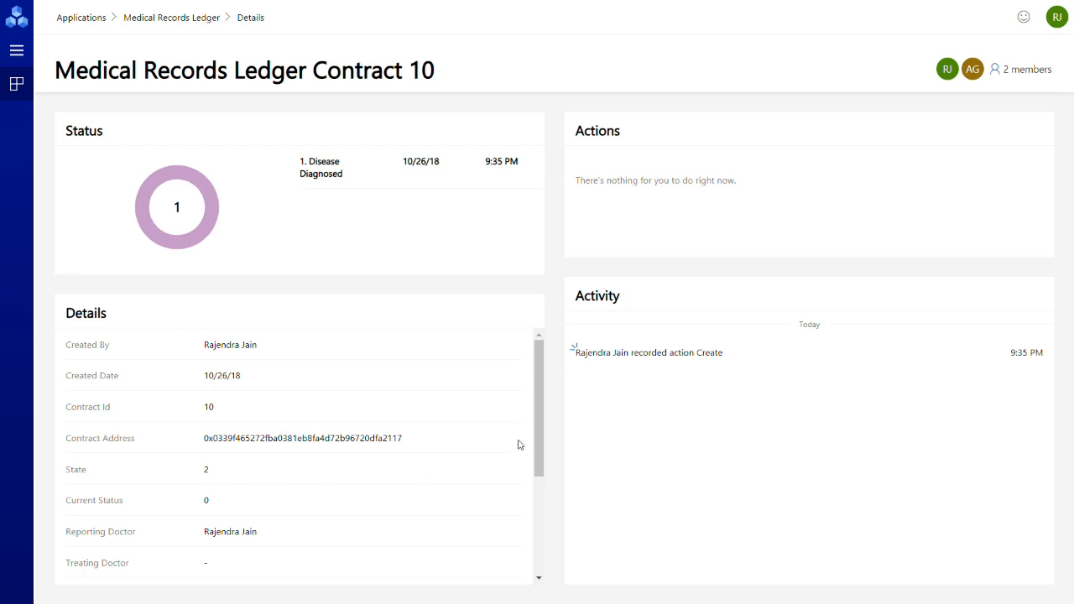
{"action": "mouse_move", "coordinate": [722, 368]}
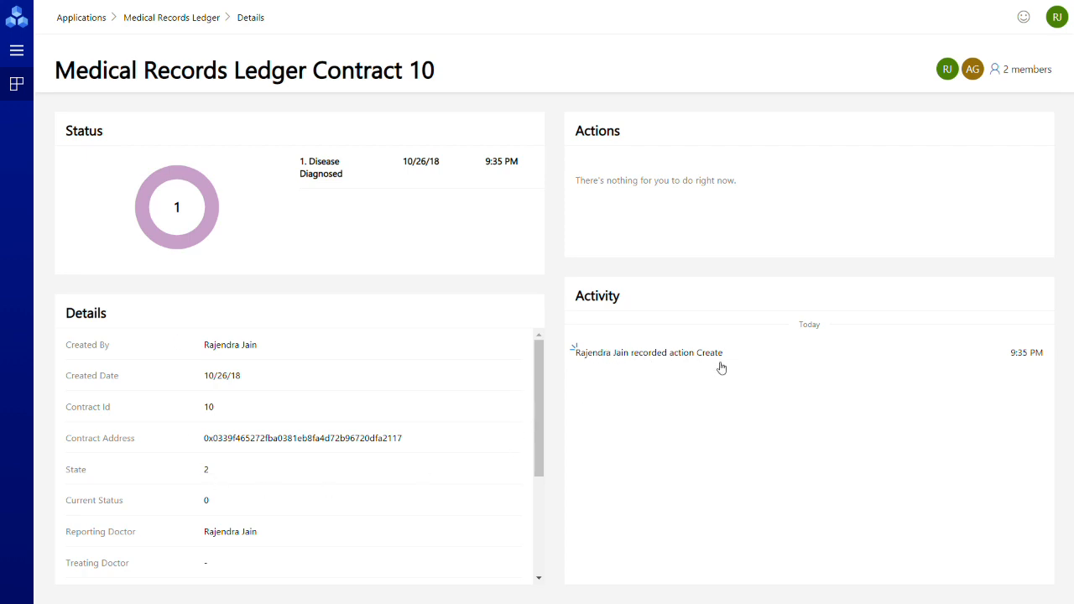
{"action": "mouse_move", "coordinate": [176, 413]}
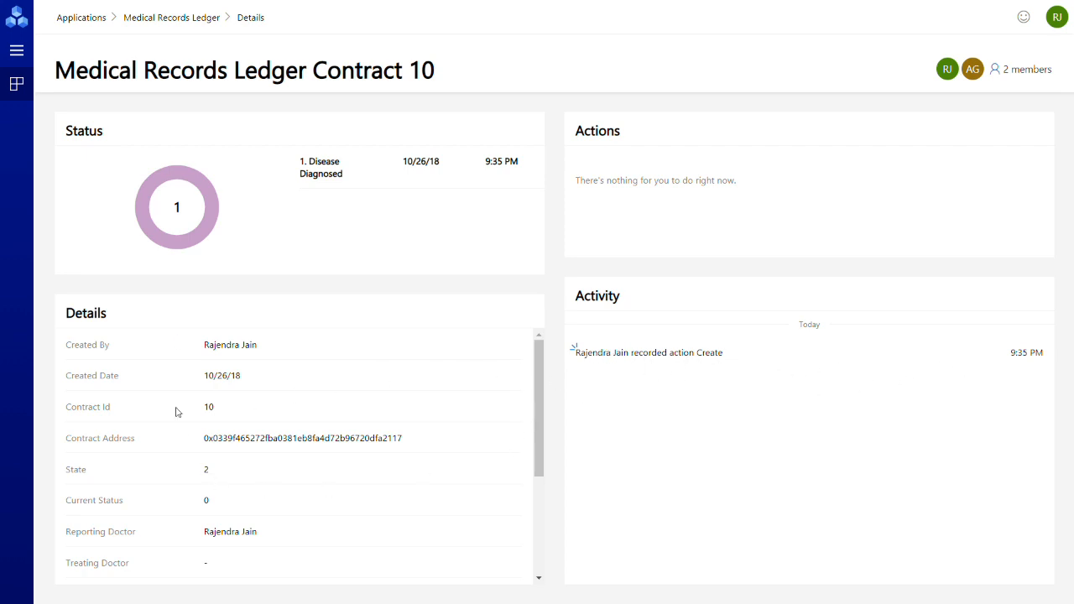
{"action": "mouse_move", "coordinate": [537, 369]}
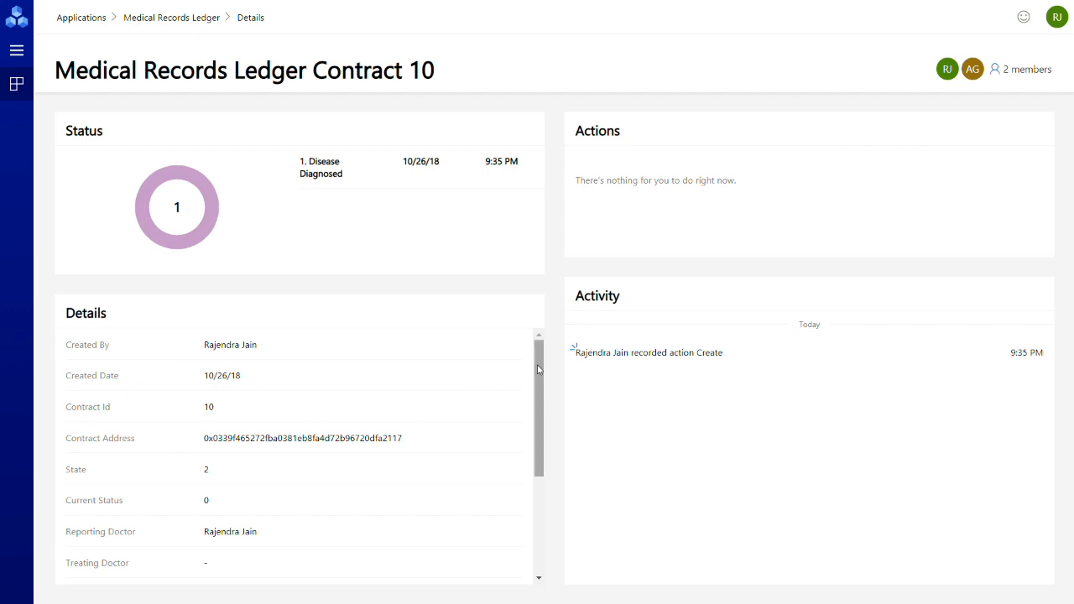
- Review contract 10's details, then reopen the Medical Records Ledger application as the patient
{"action": "scroll", "scroll_direction": "down", "scroll_amount": 3}
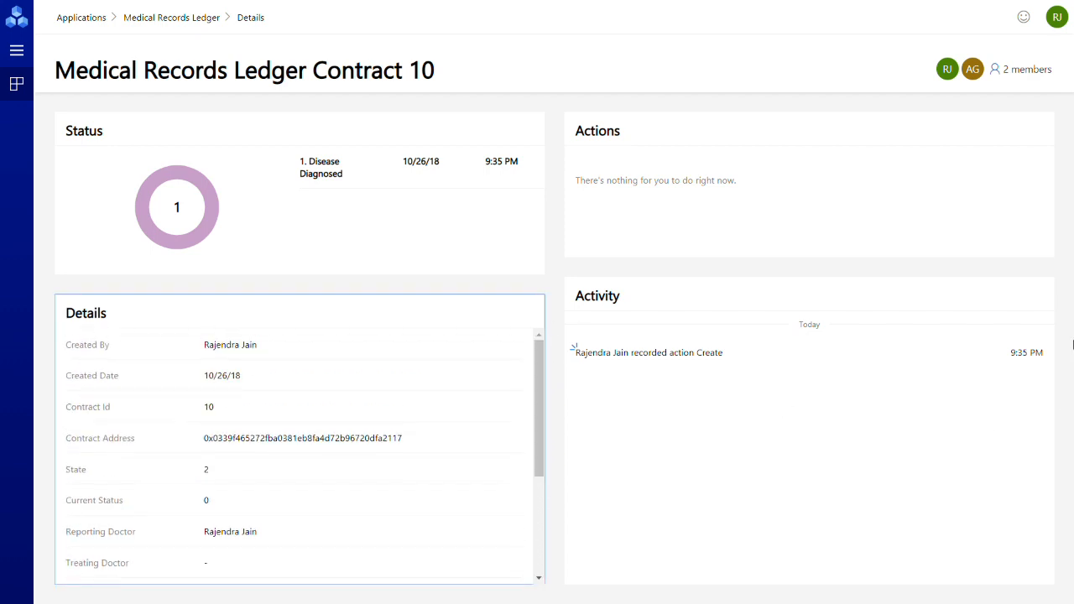
{"action": "left_click", "coordinate": [1057, 17]}
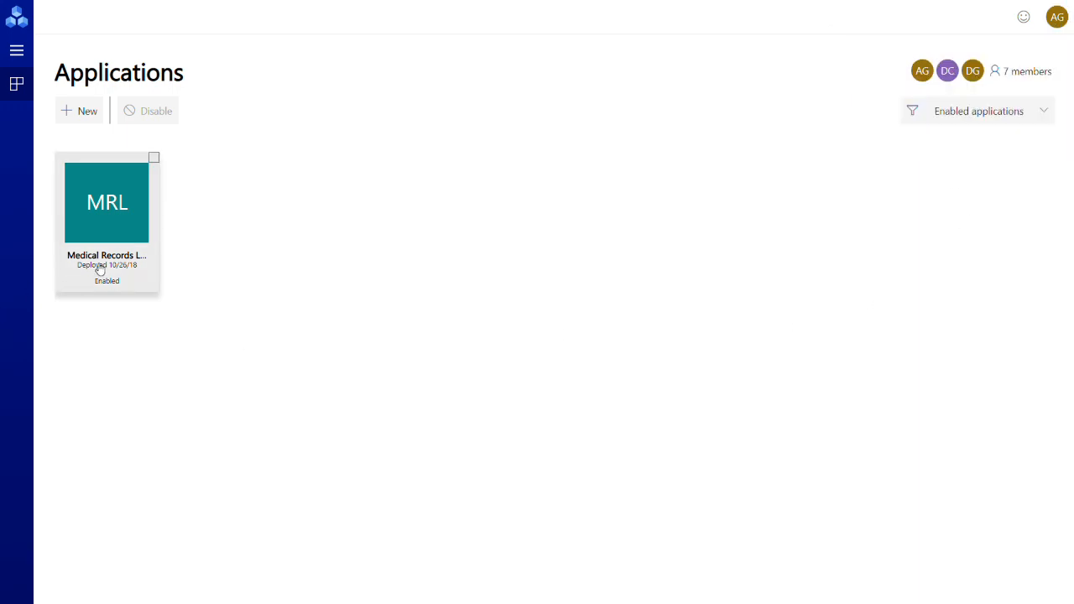
{"action": "left_click", "coordinate": [107, 201]}
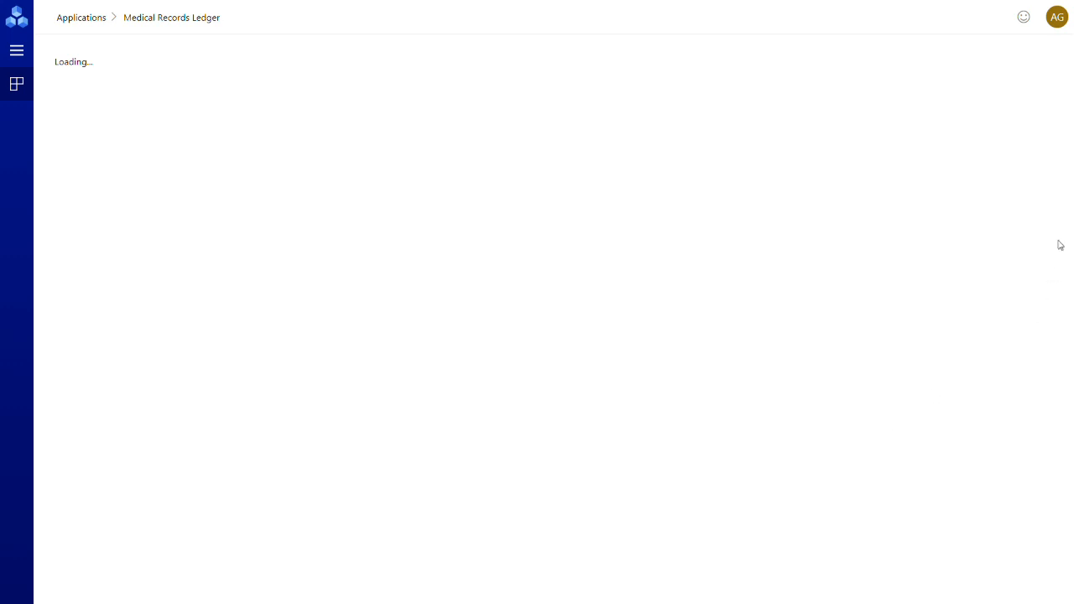
{"action": "mouse_move", "coordinate": [1037, 151]}
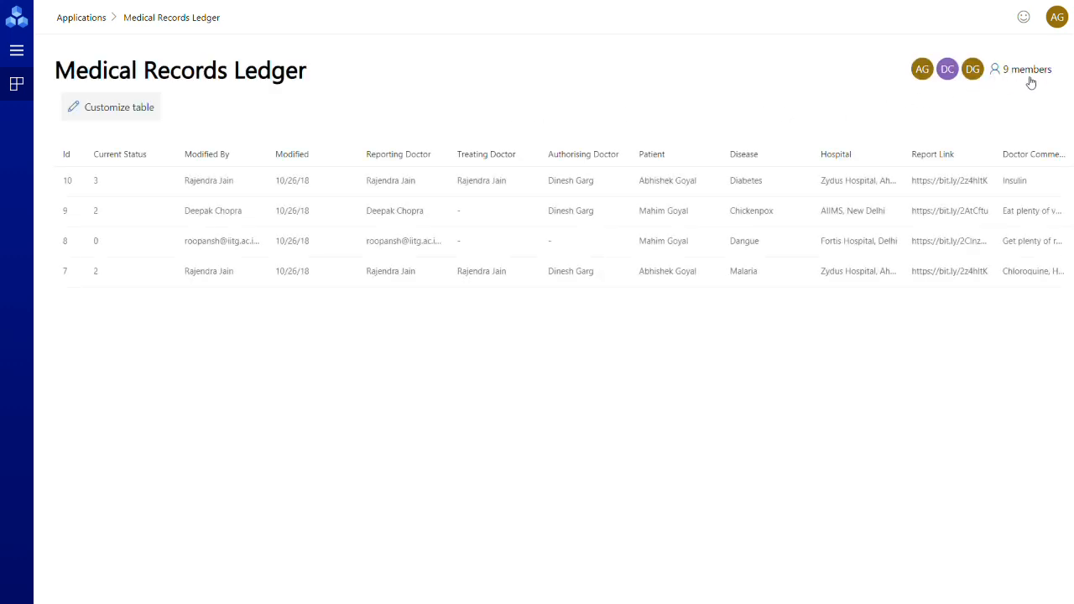
- Check the ledger's membership, then bring up the actions list on Contract 10
{"action": "left_click", "coordinate": [1021, 69]}
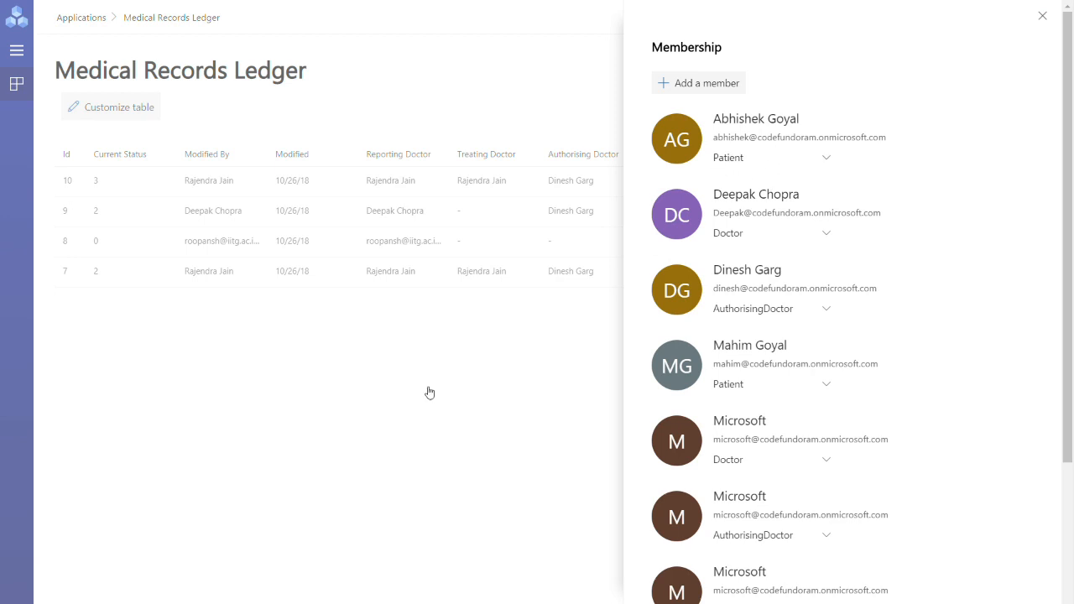
{"action": "left_click", "coordinate": [1043, 15]}
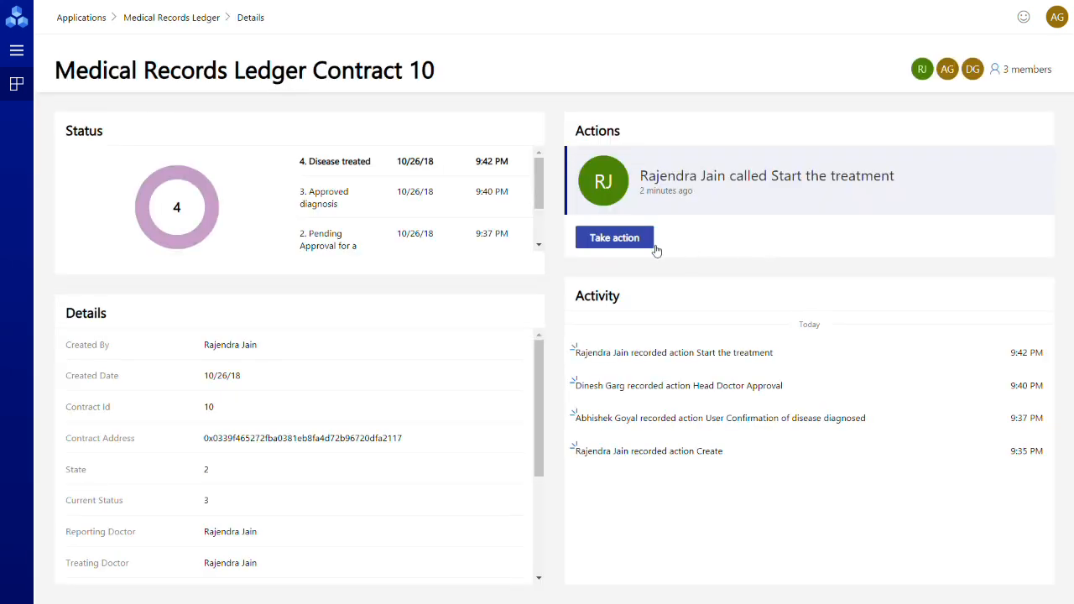
{"action": "mouse_move", "coordinate": [678, 183]}
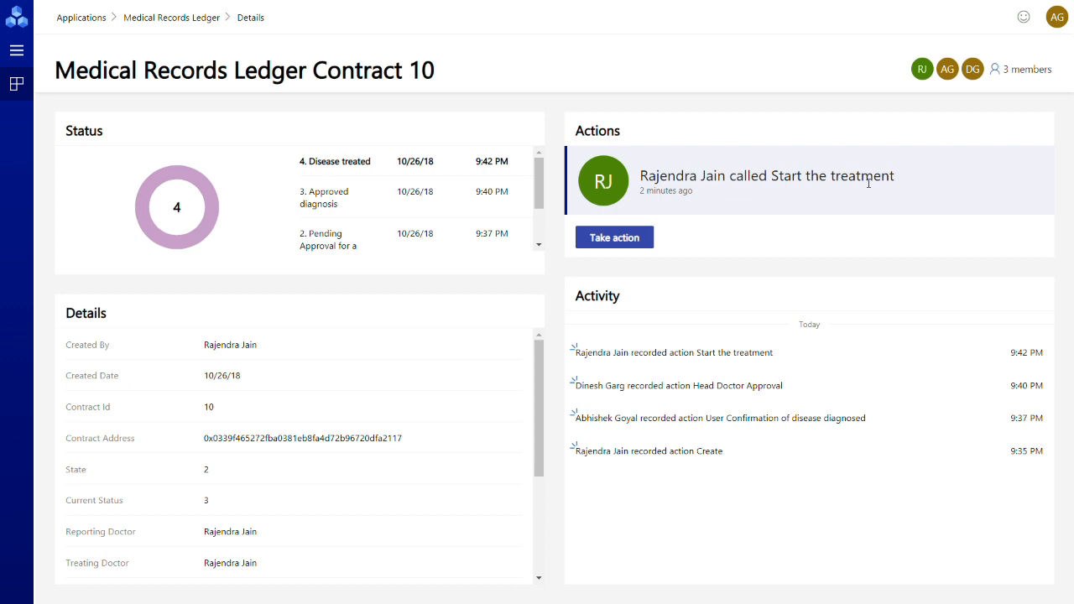
{"action": "mouse_move", "coordinate": [798, 263]}
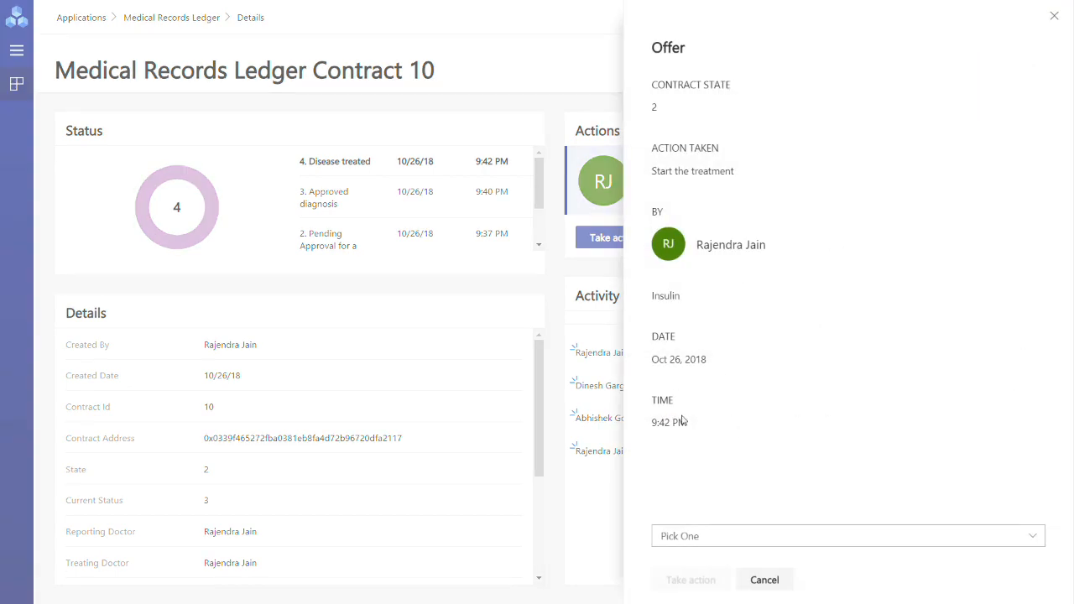
{"action": "left_click", "coordinate": [846, 535]}
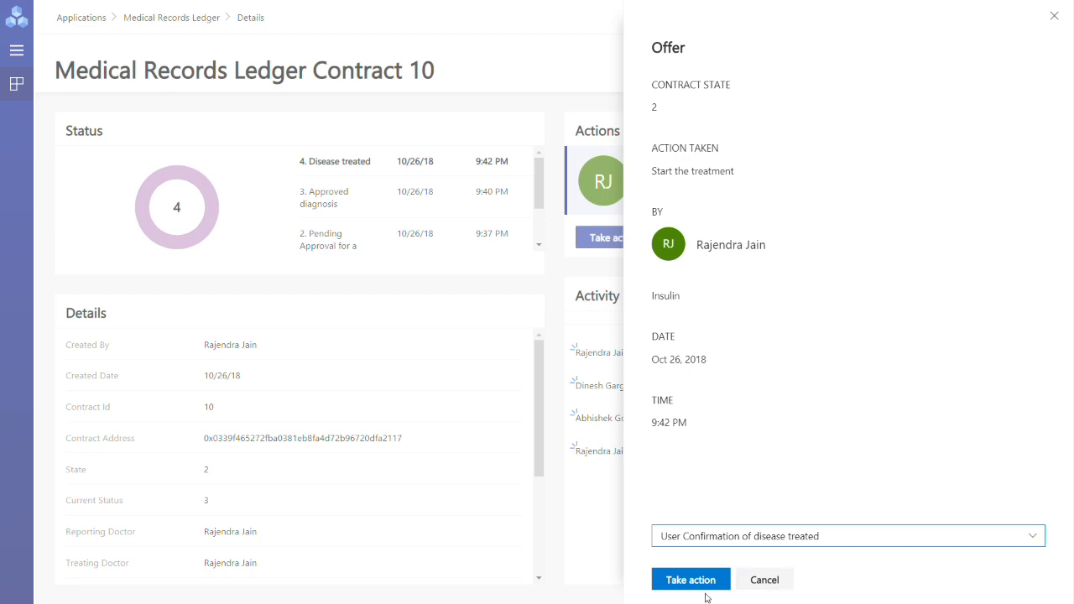
- Submit the disease-treated confirmation on Contract 10 and switch to the authorizing doctor's account
{"action": "left_click", "coordinate": [689, 579]}
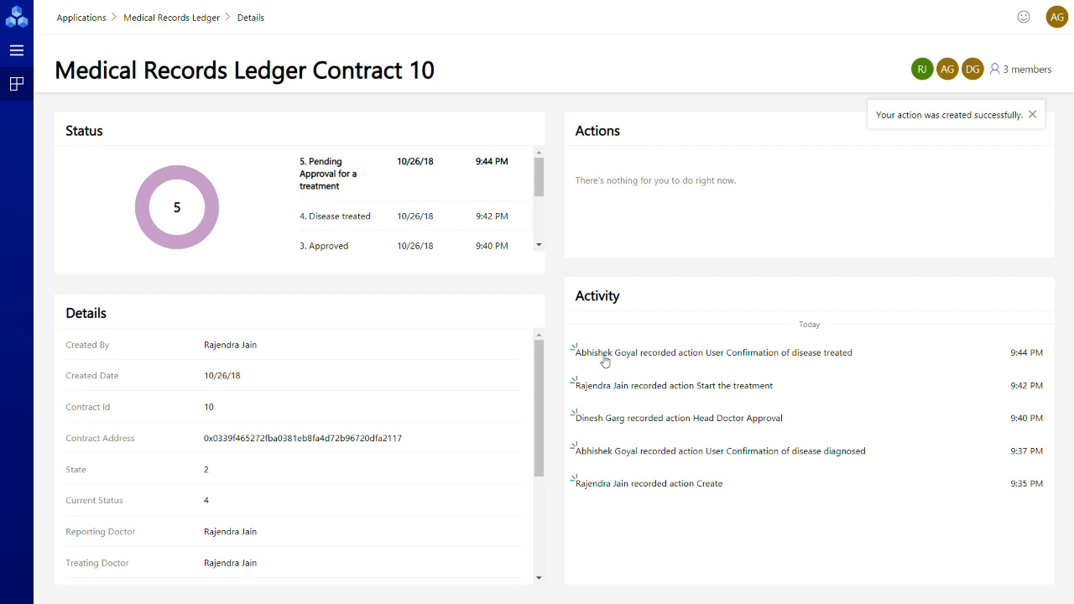
{"action": "mouse_move", "coordinate": [643, 185]}
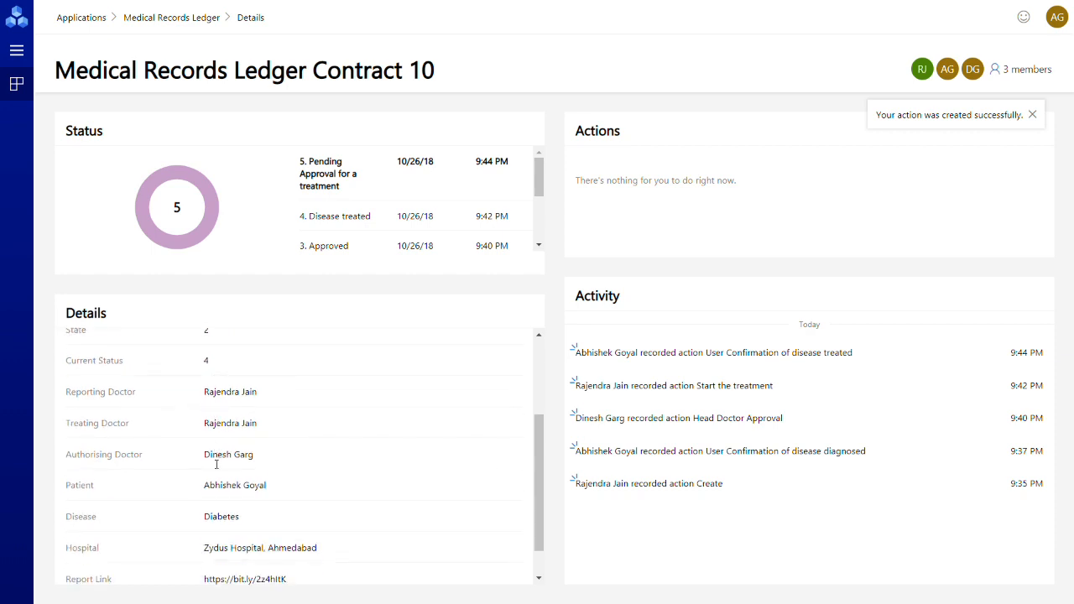
{"action": "scroll", "scroll_direction": "down", "scroll_amount": 3}
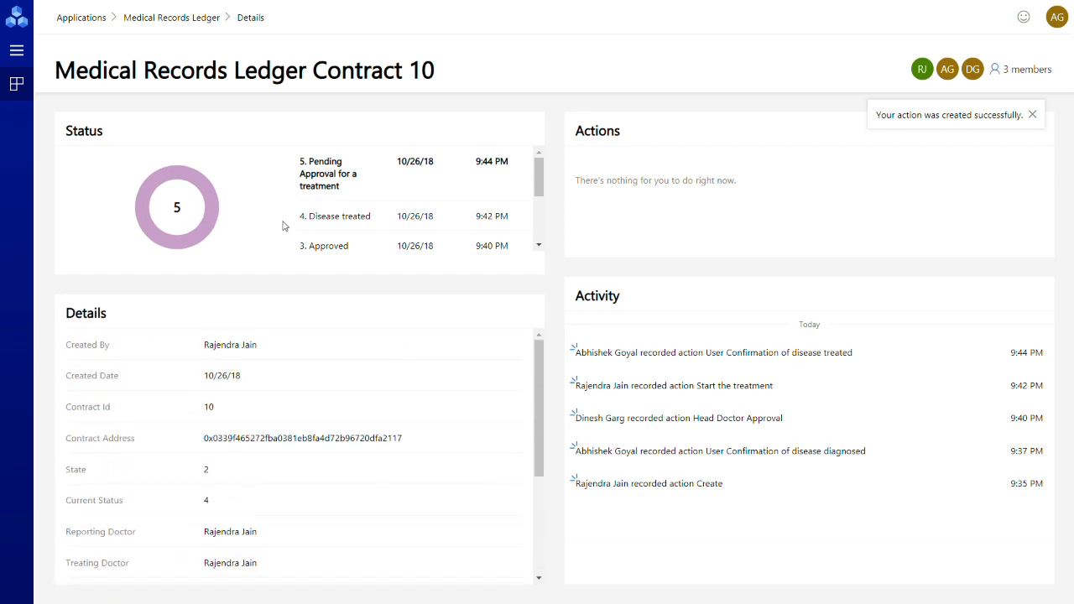
{"action": "left_click", "coordinate": [81, 17]}
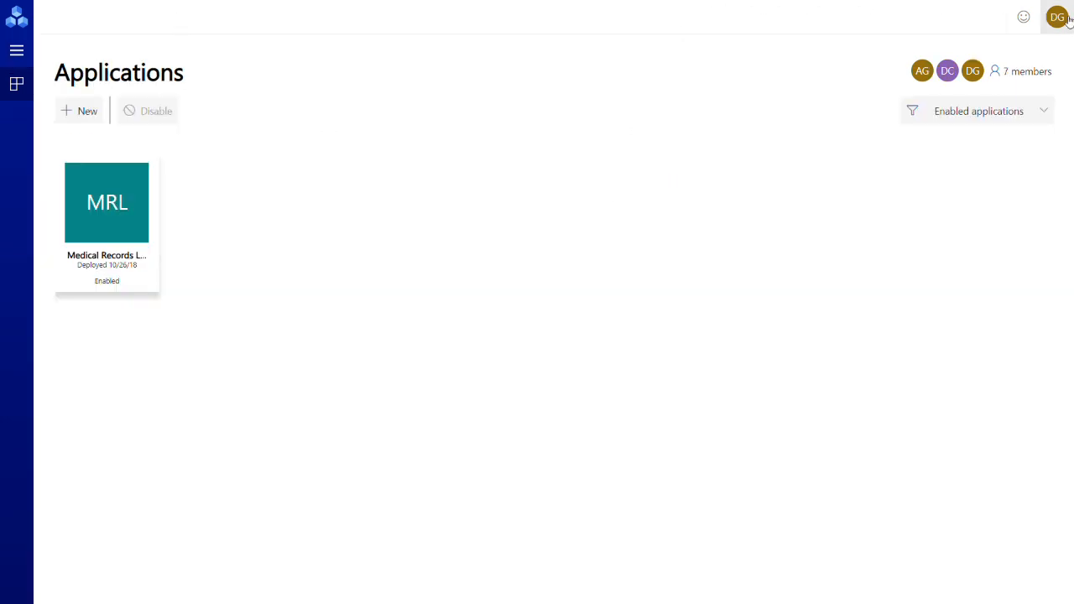
- Enter the Medical Records Ledger as the authorizing doctor and check its membership
{"action": "left_click", "coordinate": [1058, 16]}
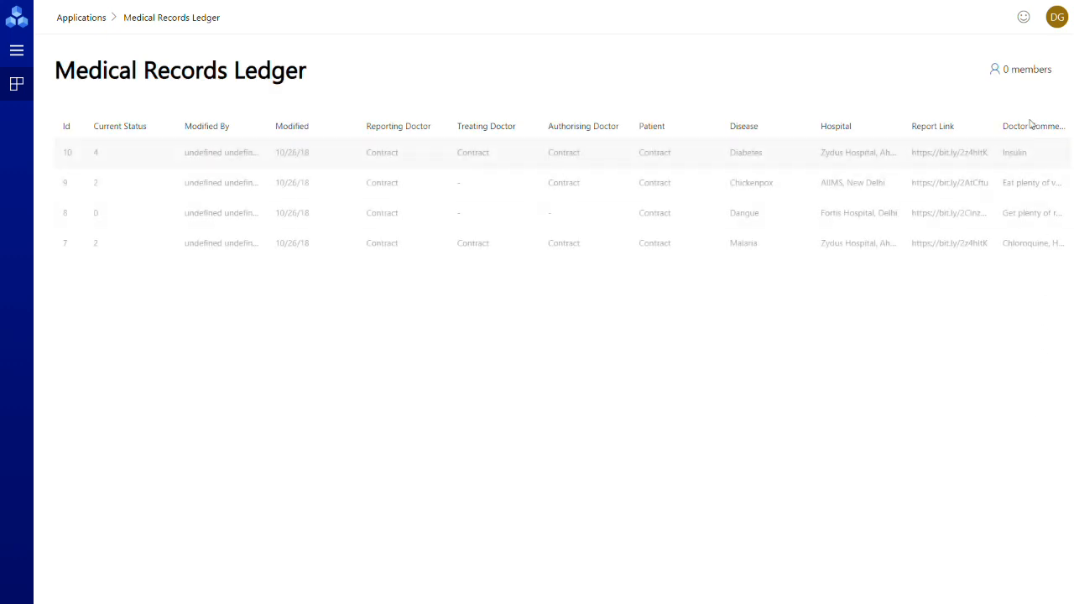
{"action": "left_click", "coordinate": [1020, 69]}
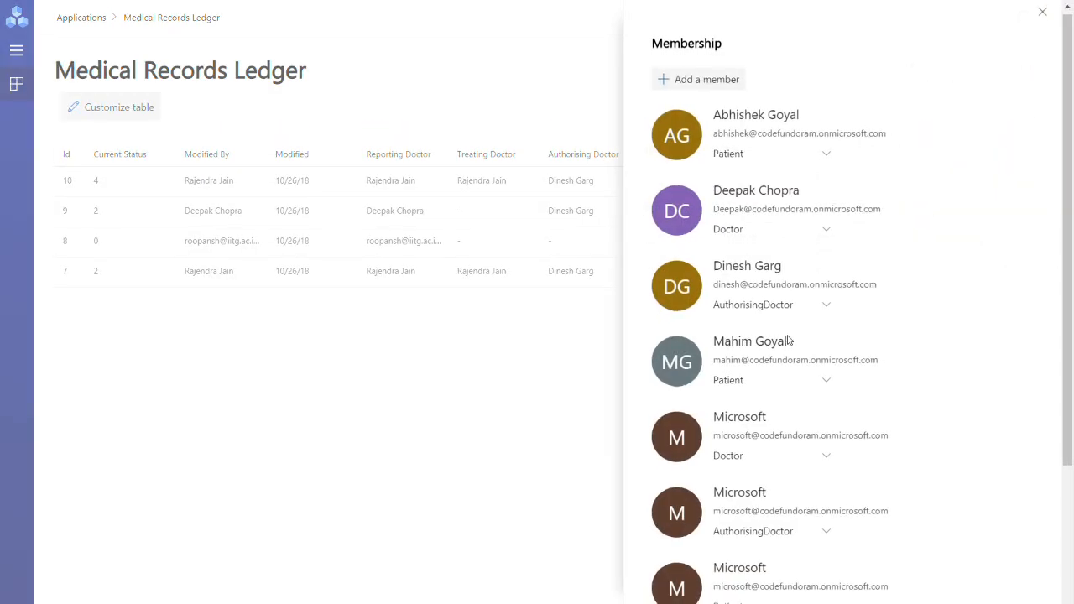
{"action": "scroll", "scroll_direction": "down", "scroll_amount": 3}
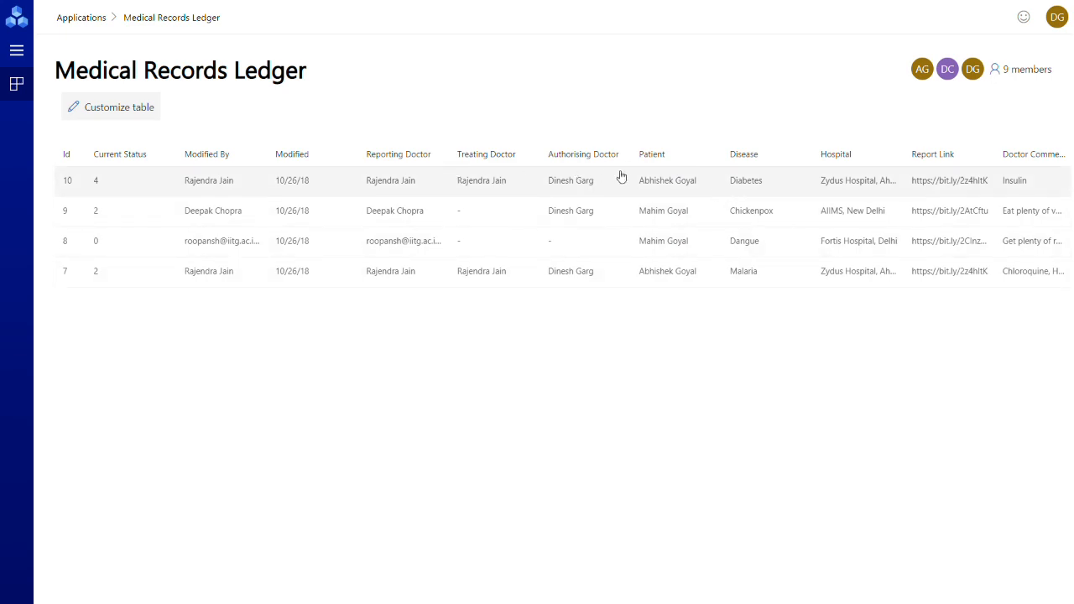
{"action": "mouse_move", "coordinate": [678, 184]}
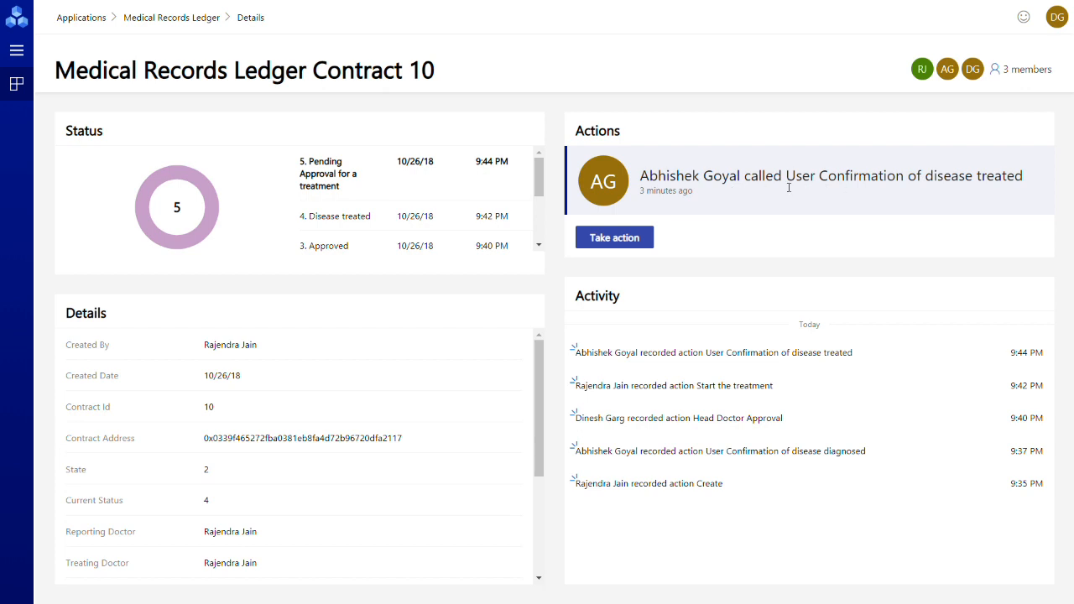
{"action": "mouse_move", "coordinate": [856, 182]}
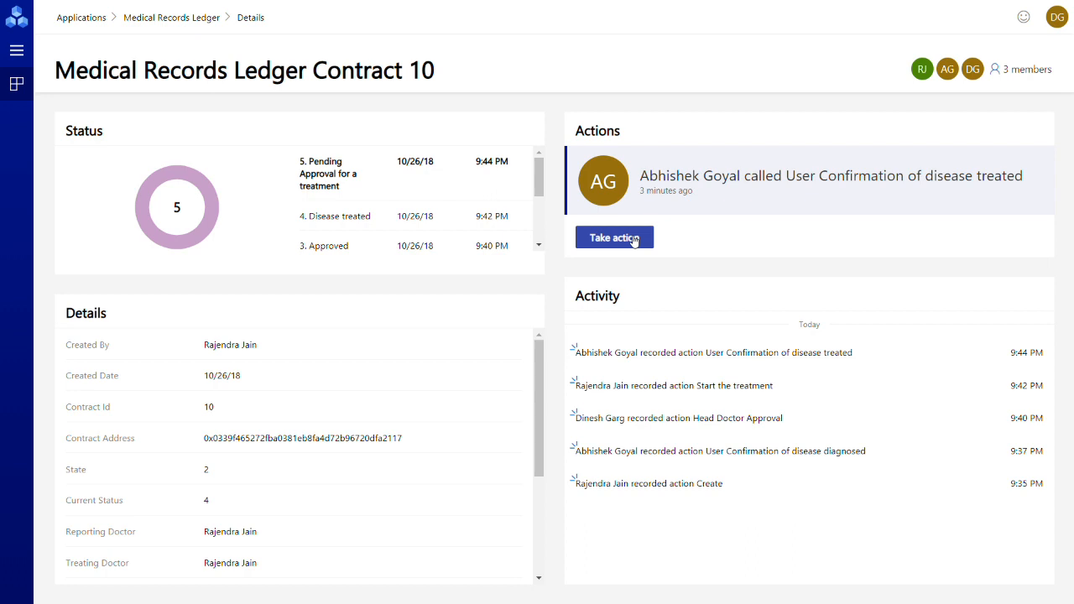
{"action": "left_click", "coordinate": [615, 239]}
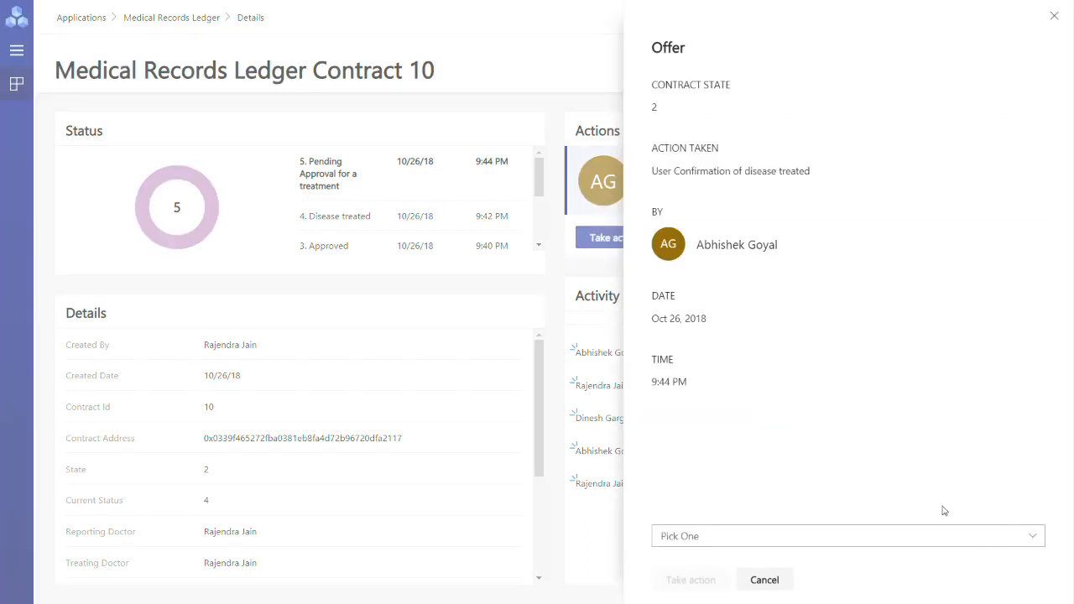
{"action": "left_click", "coordinate": [847, 535]}
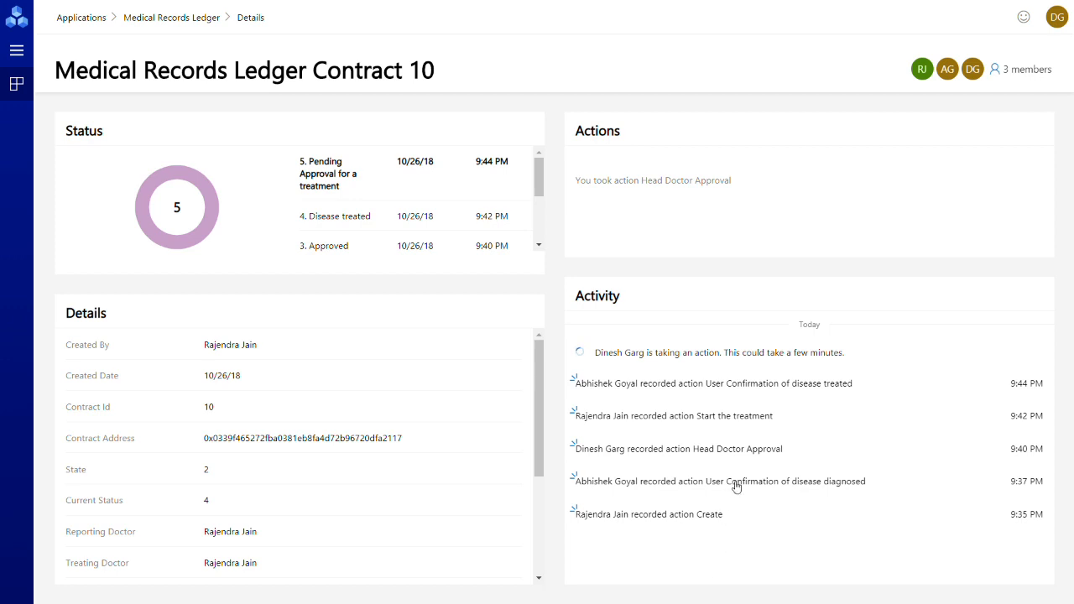
{"action": "mouse_move", "coordinate": [591, 371]}
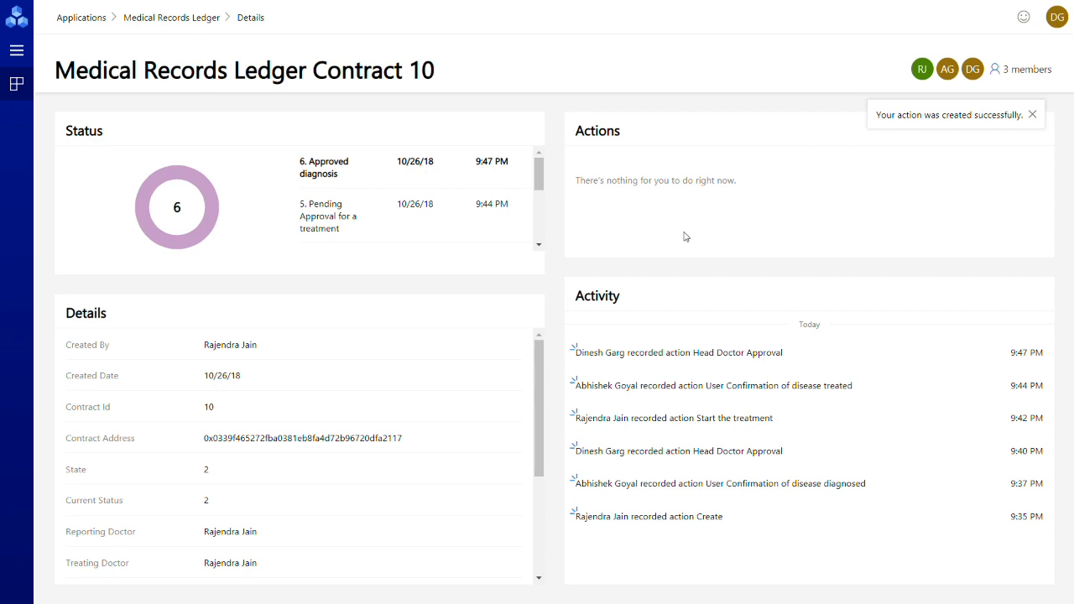
{"action": "mouse_move", "coordinate": [328, 423]}
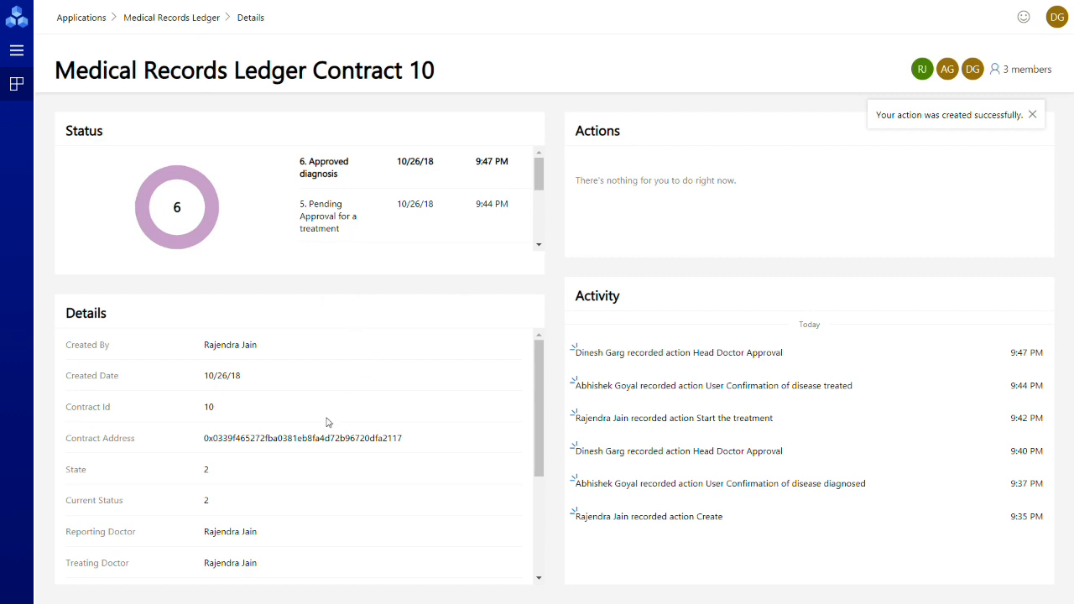
- Review Contract 10's Approved diagnosis details and return to the contract list
{"action": "scroll", "scroll_direction": "down", "scroll_amount": 3}
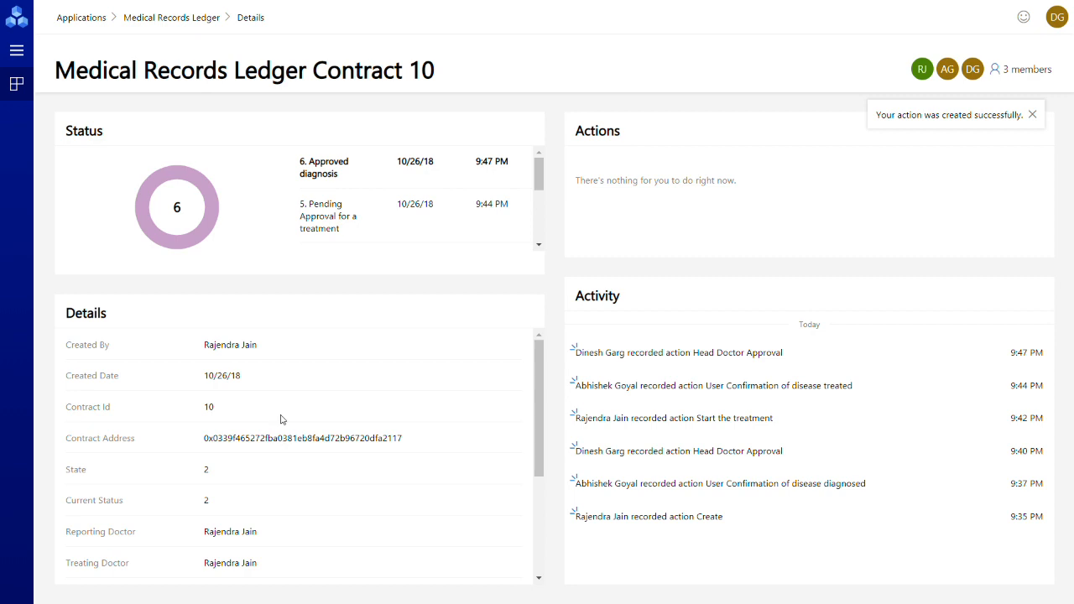
{"action": "mouse_move", "coordinate": [131, 384]}
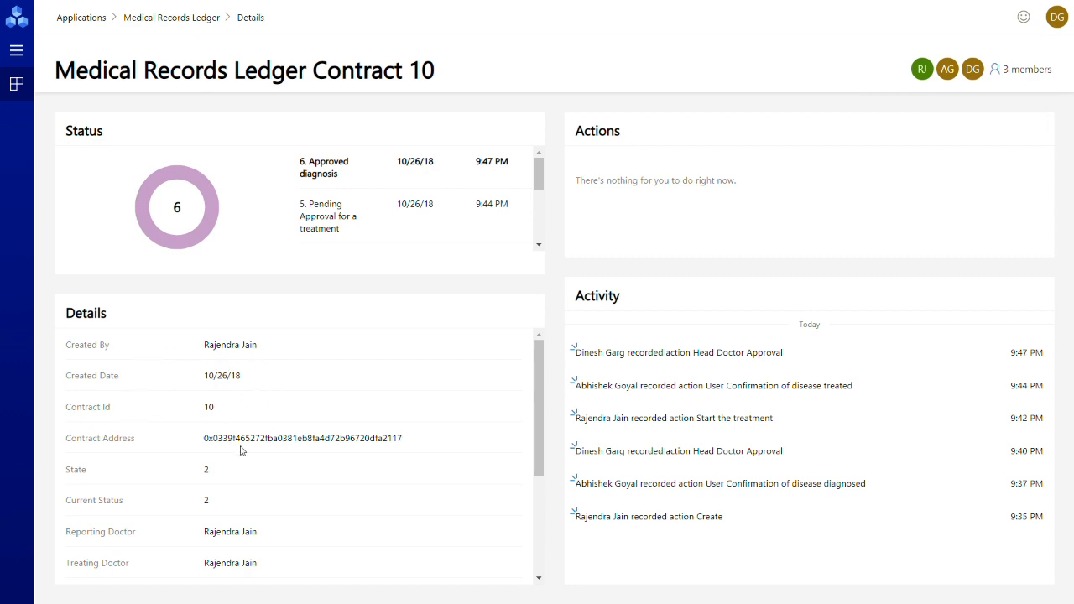
{"action": "scroll", "scroll_direction": "down", "scroll_amount": 3}
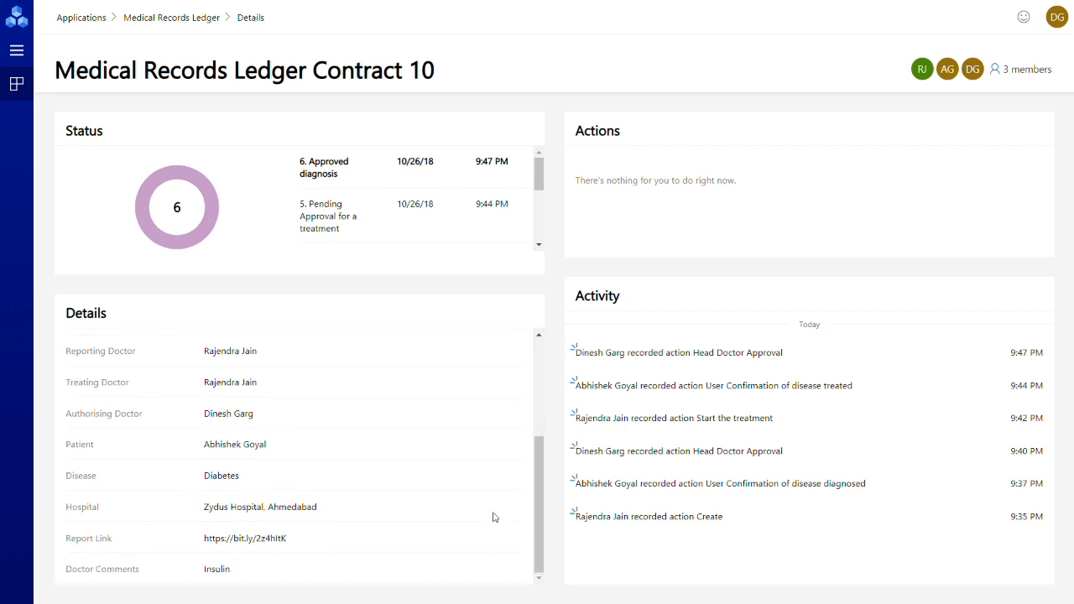
{"action": "left_click", "coordinate": [171, 16]}
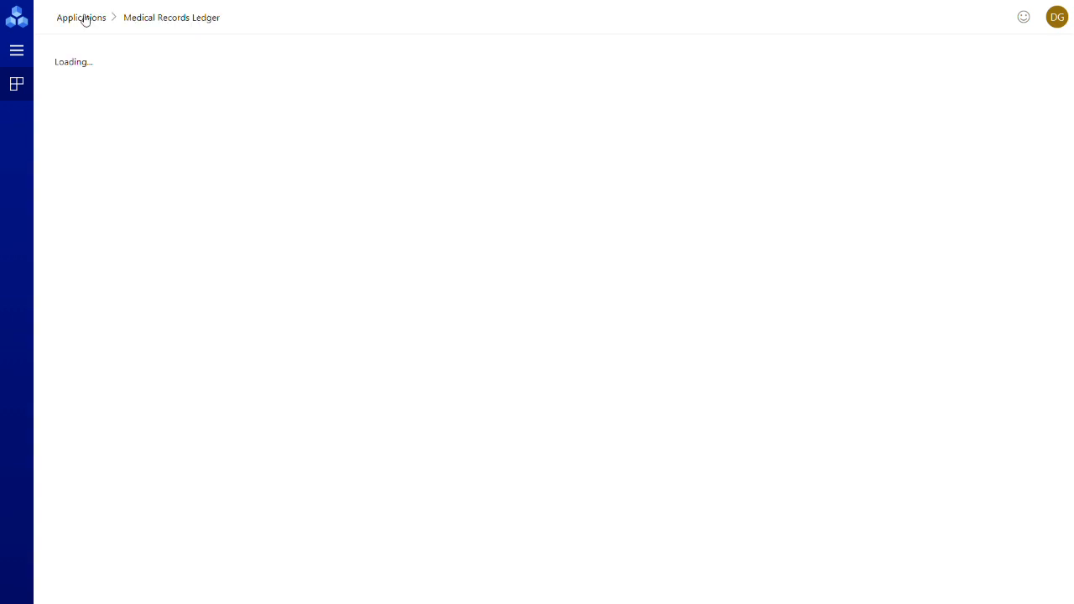